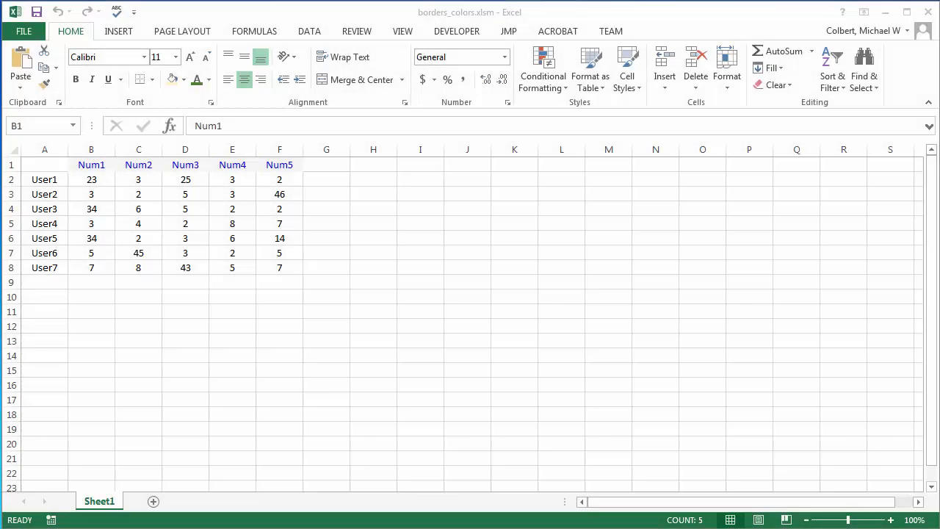
pyautogui.moveTo(71, 190)
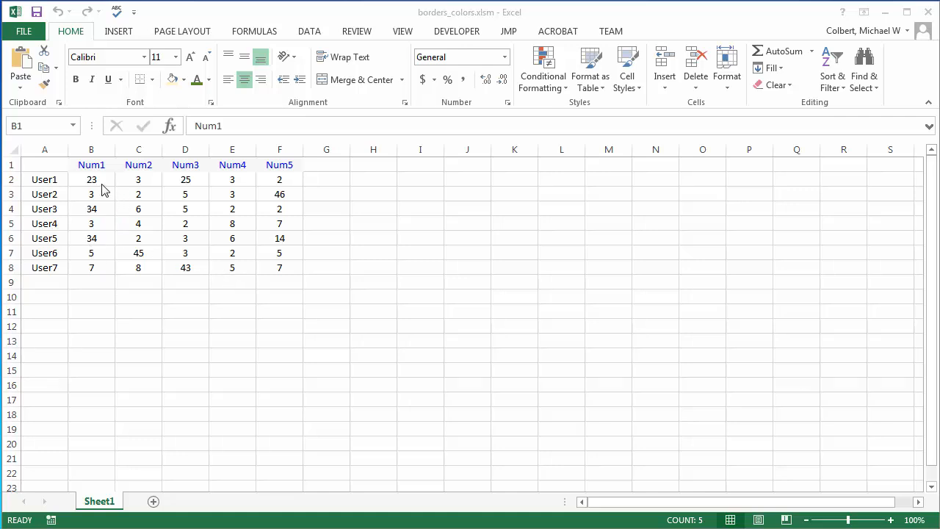
# - Apply All Borders to the user table B2:F8 manually, then clear them again
pyautogui.moveTo(91, 179); pyautogui.dragTo(279, 267)
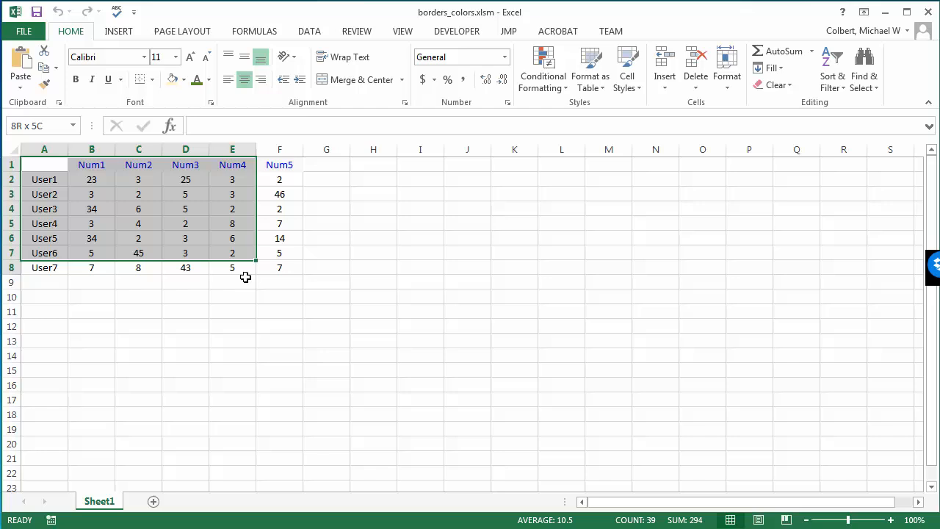
pyautogui.click(153, 80)
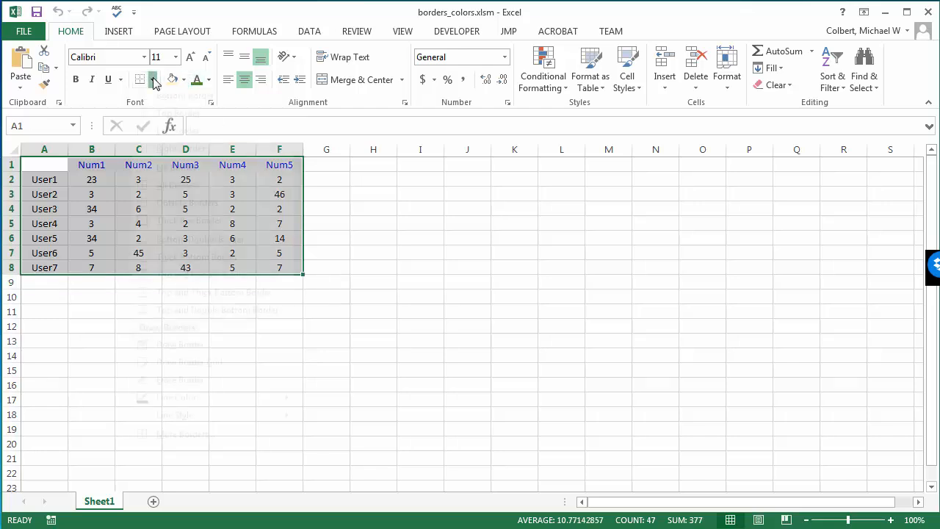
pyautogui.click(373, 253)
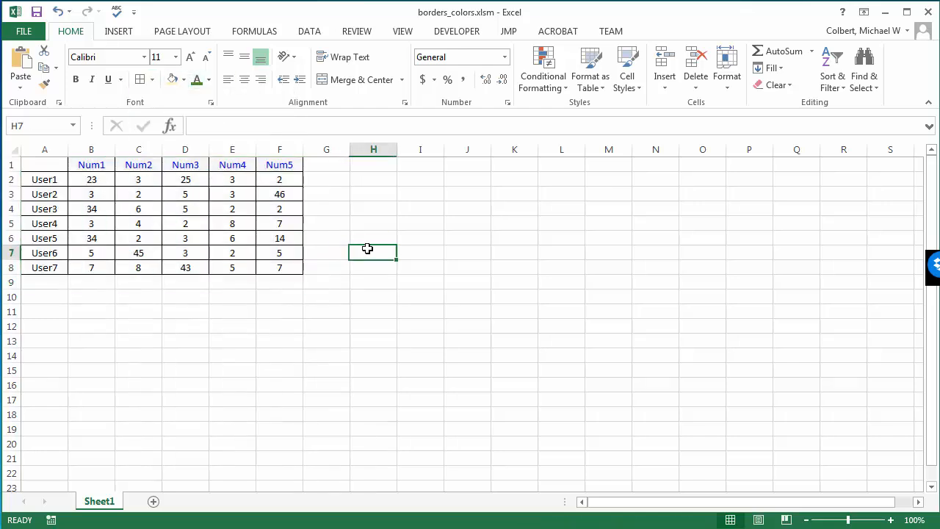
pyautogui.moveTo(234, 178)
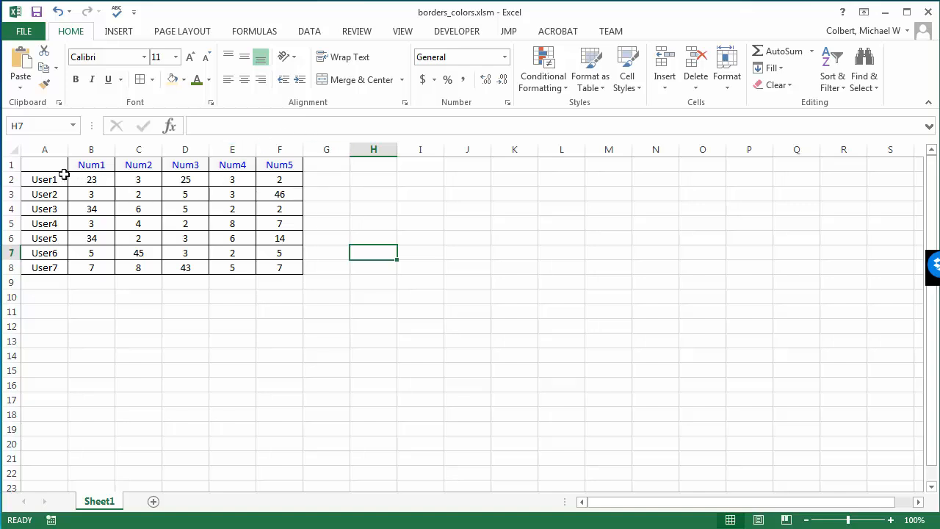
pyautogui.moveTo(44, 165); pyautogui.dragTo(280, 267)
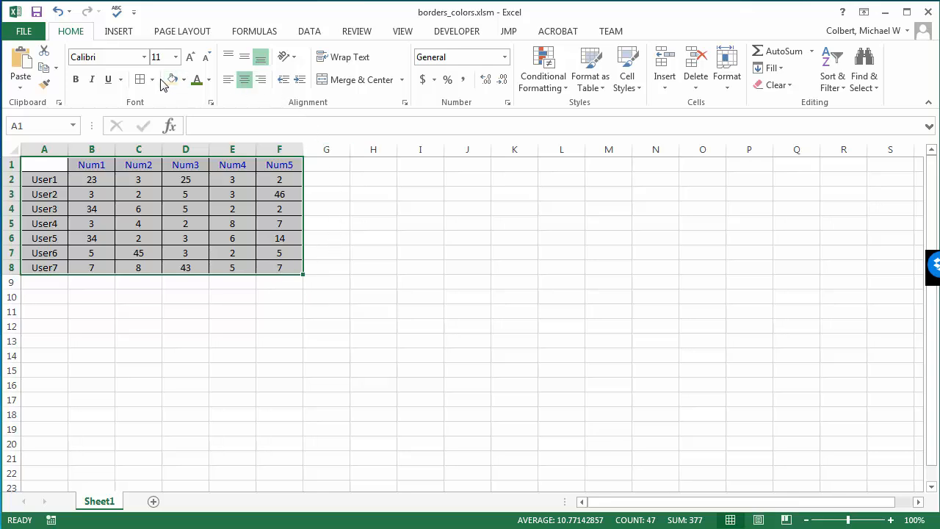
pyautogui.click(153, 79)
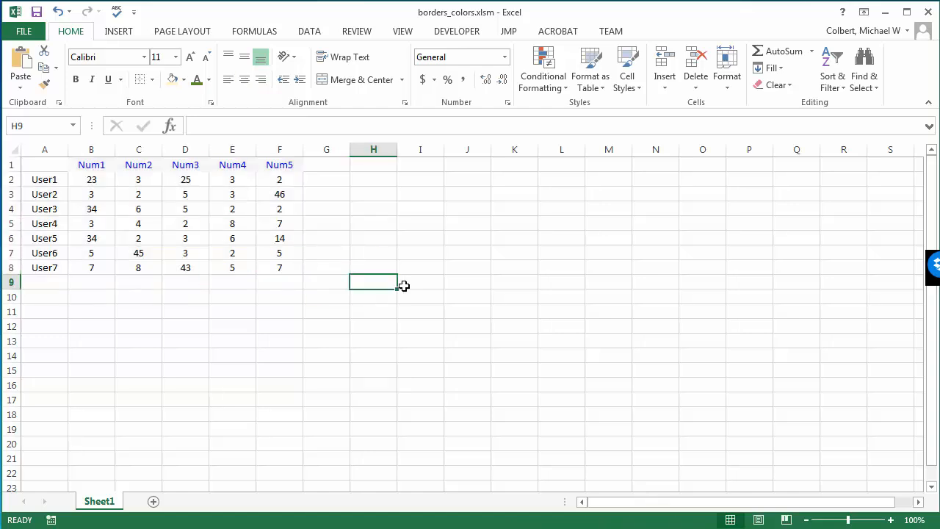
pyautogui.moveTo(602, 328)
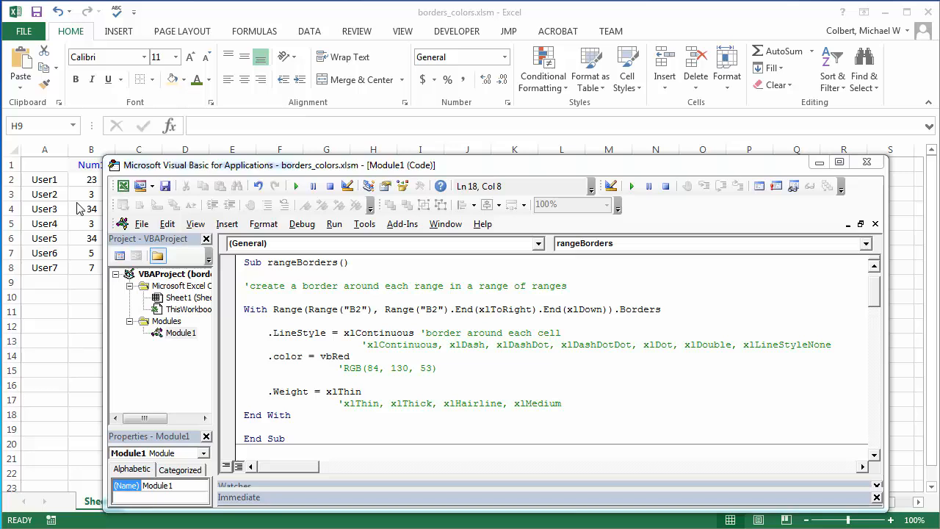
pyautogui.moveTo(88, 244)
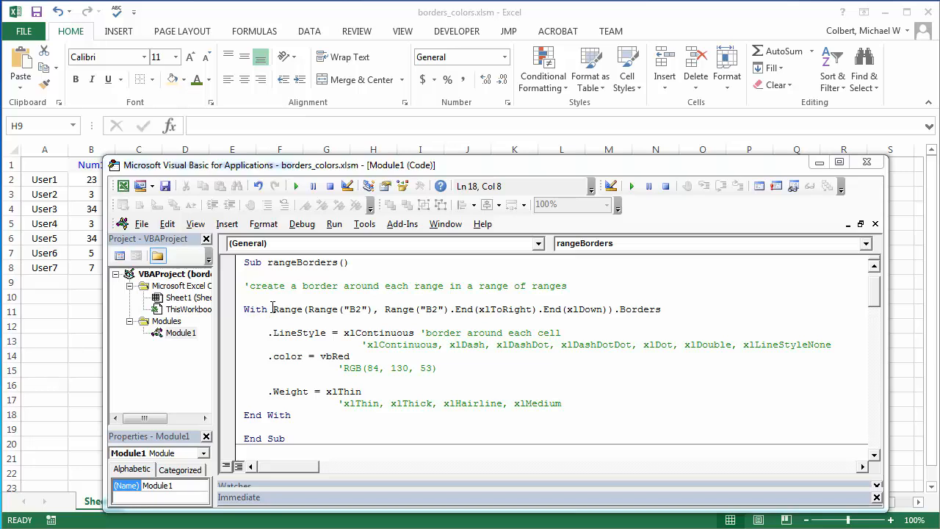
# - Review the rangeBorders With block (range, Borders, xlContinuous) and place the cursor inside the Sub
pyautogui.moveTo(273, 309); pyautogui.dragTo(559, 308)
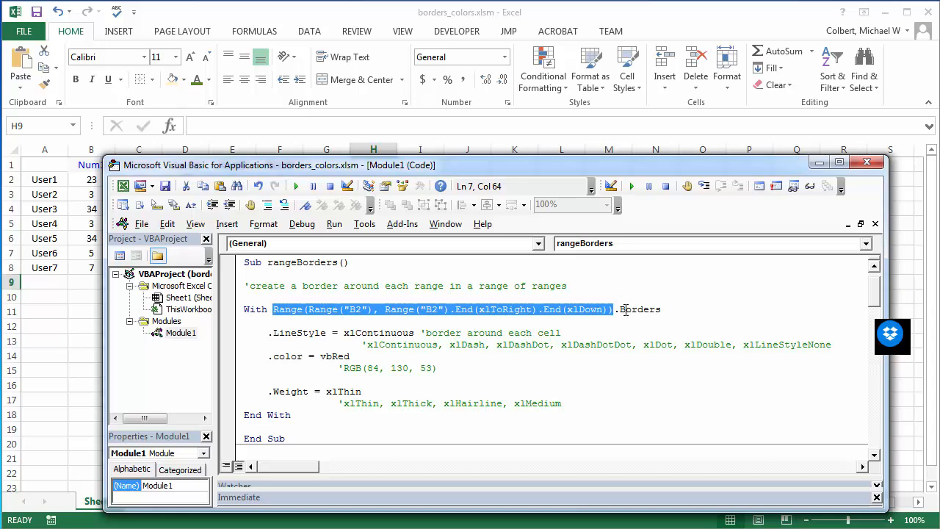
pyautogui.click(661, 309)
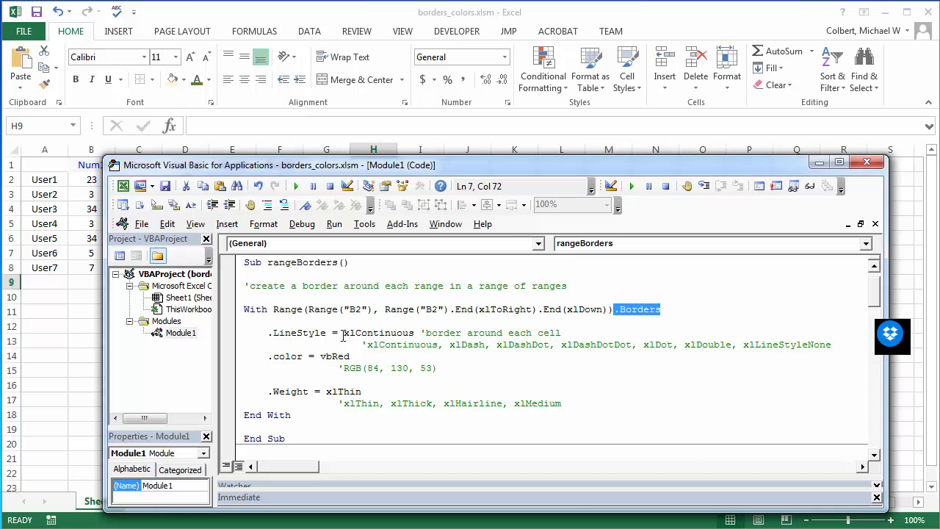
pyautogui.doubleClick(379, 332)
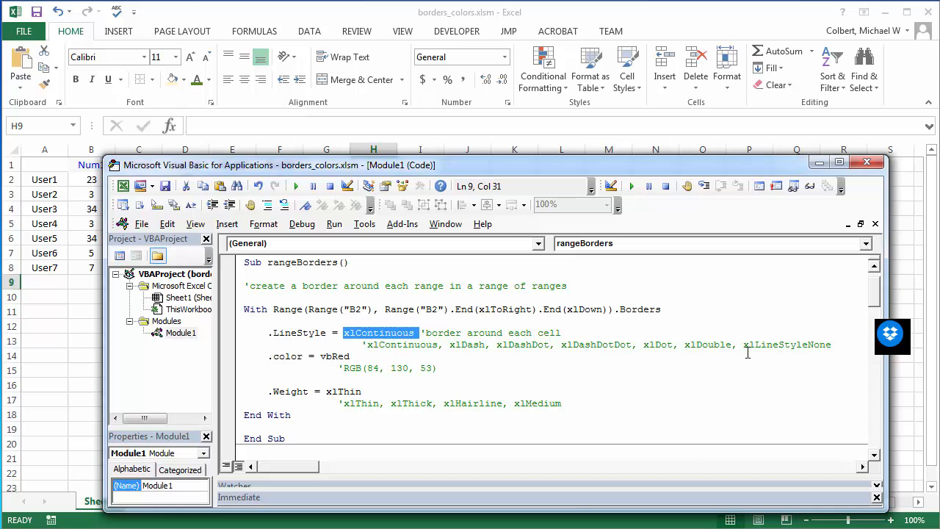
pyautogui.moveTo(814, 344)
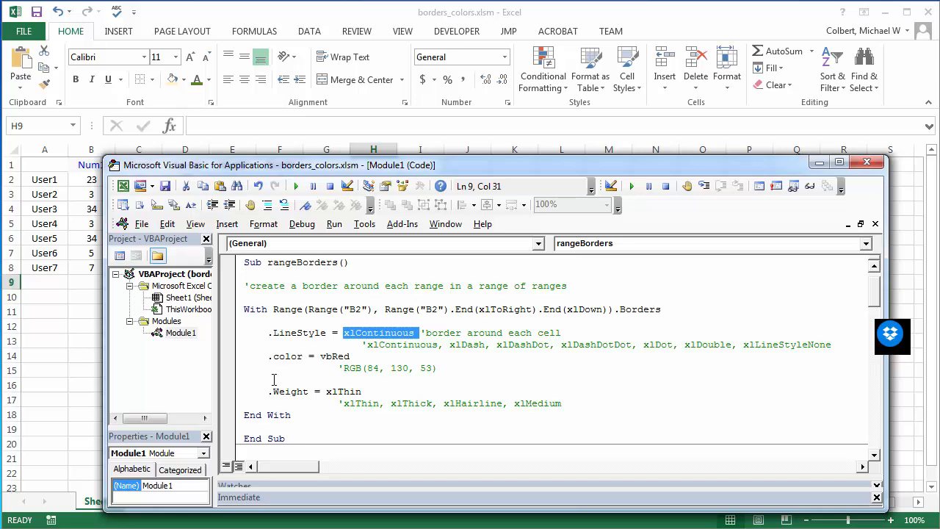
pyautogui.moveTo(641, 313)
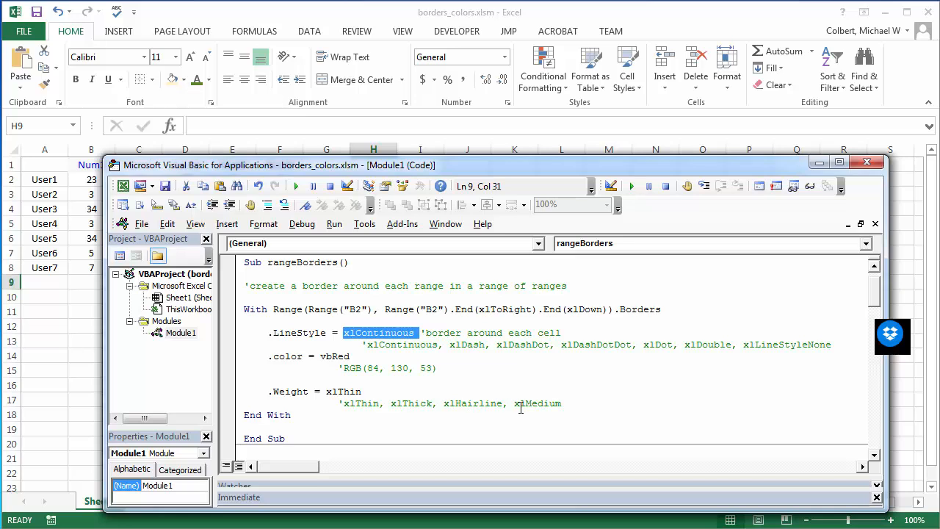
pyautogui.click(291, 309)
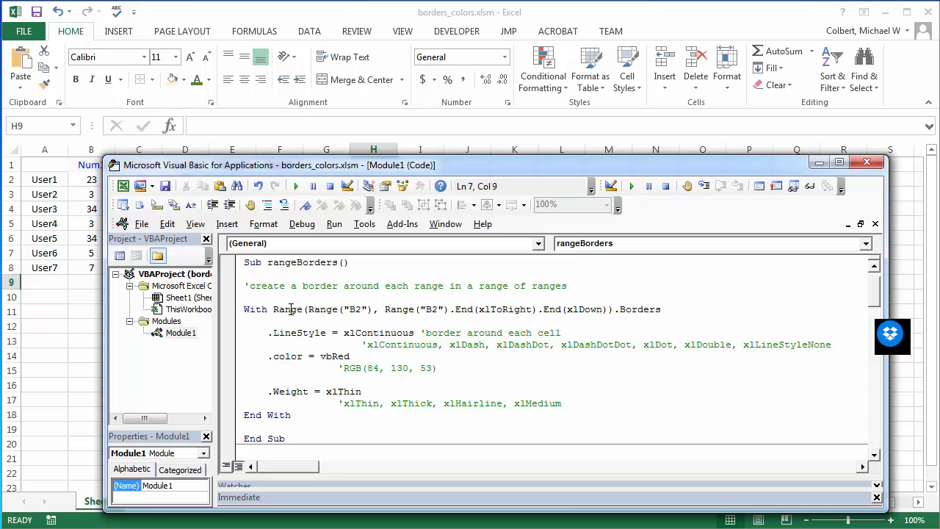
pyautogui.moveTo(297, 185)
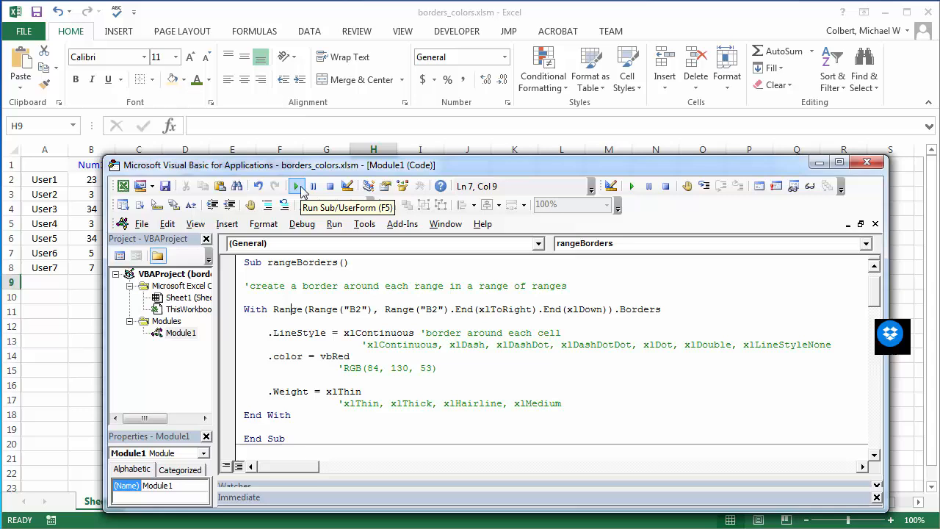
# - Run the rangeBorders macro to give every cell of B2:F8 thin red borders
pyautogui.click(297, 186)
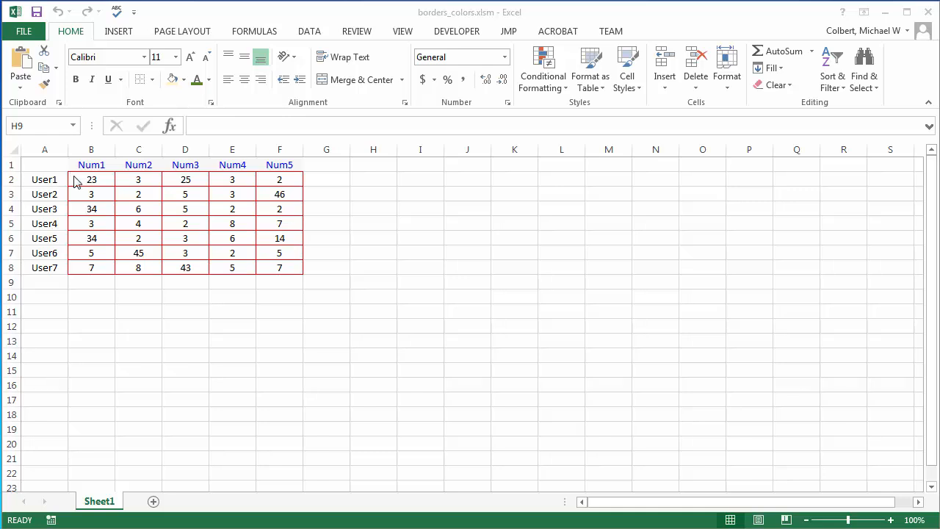
pyautogui.moveTo(288, 270)
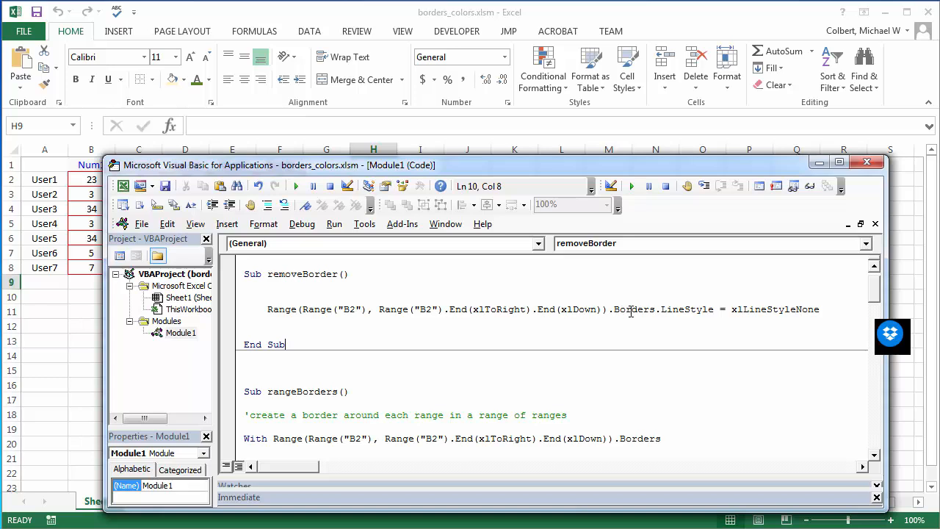
# - Place the cursor inside the removeBorder macro ready to run it
pyautogui.doubleClick(688, 309)
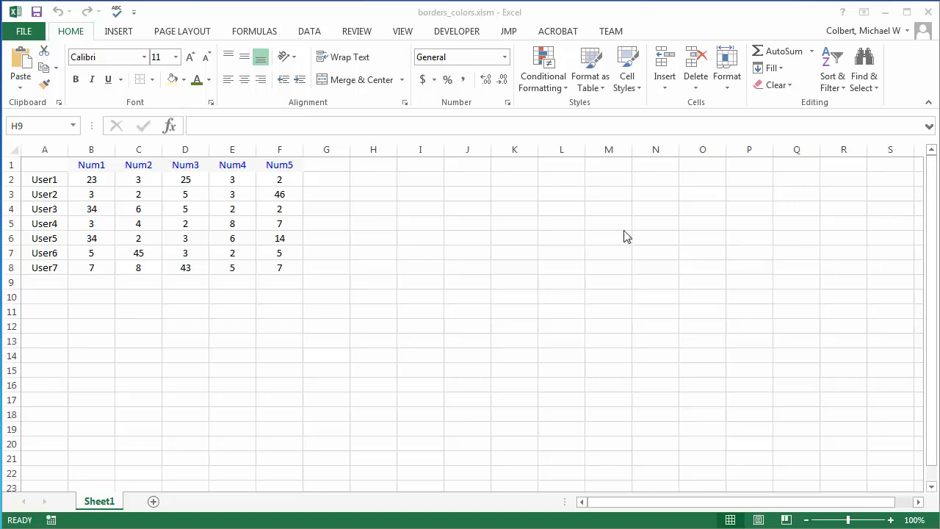
# - Select B2:F8 and apply a border option from the Home Borders menu
pyautogui.click(91, 179)
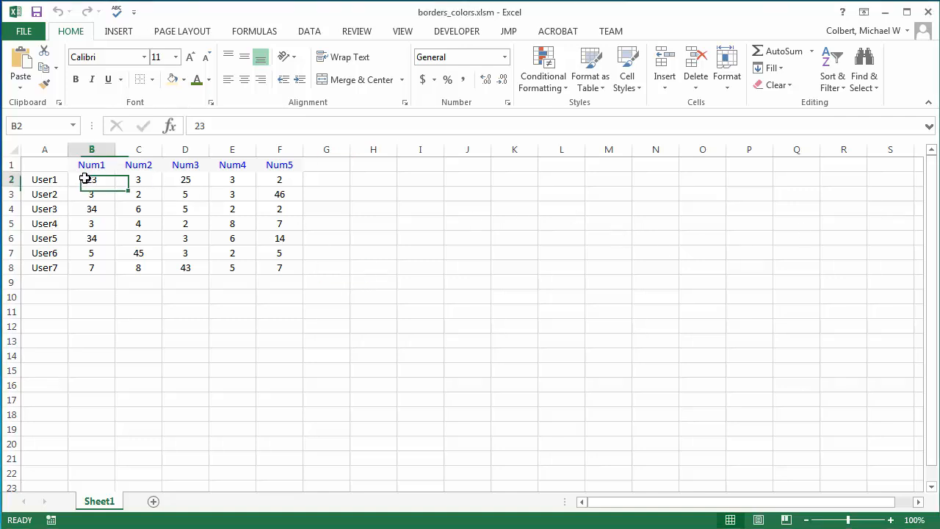
pyautogui.moveTo(91, 179); pyautogui.dragTo(279, 267)
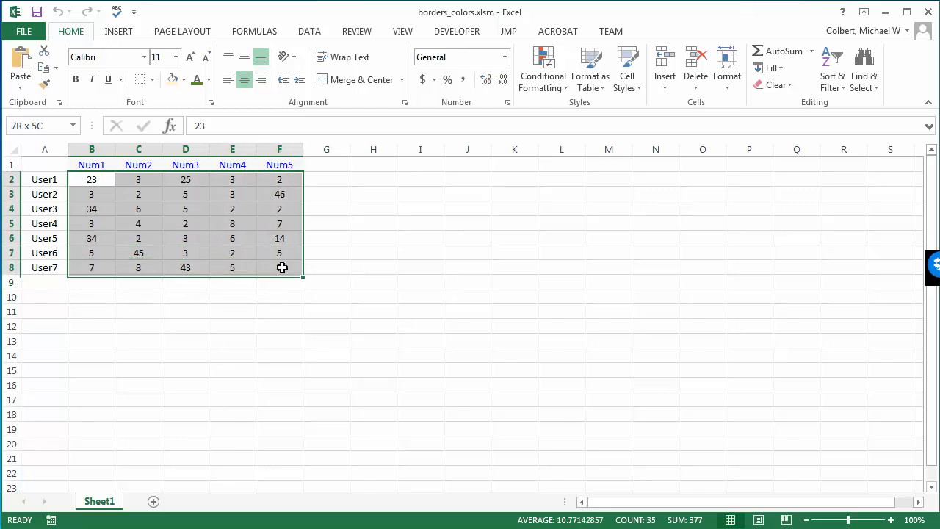
pyautogui.click(153, 79)
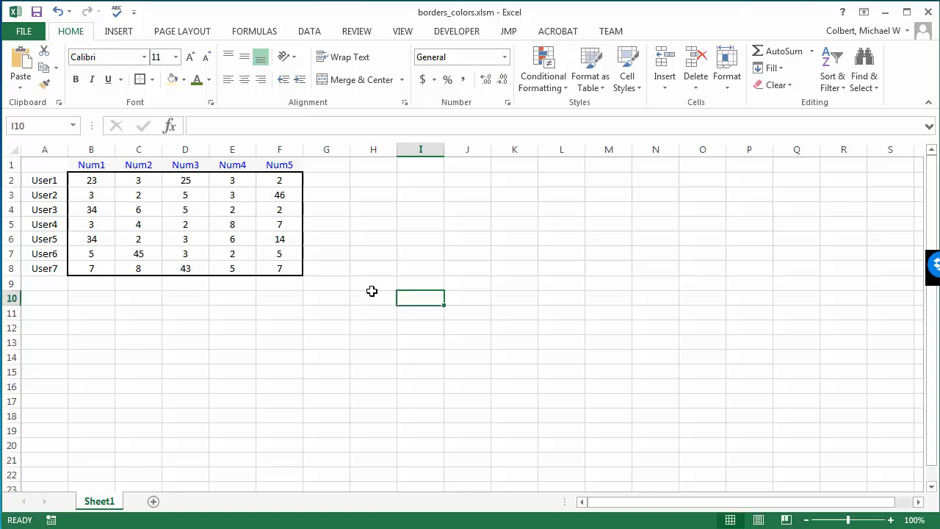
pyautogui.moveTo(276, 246)
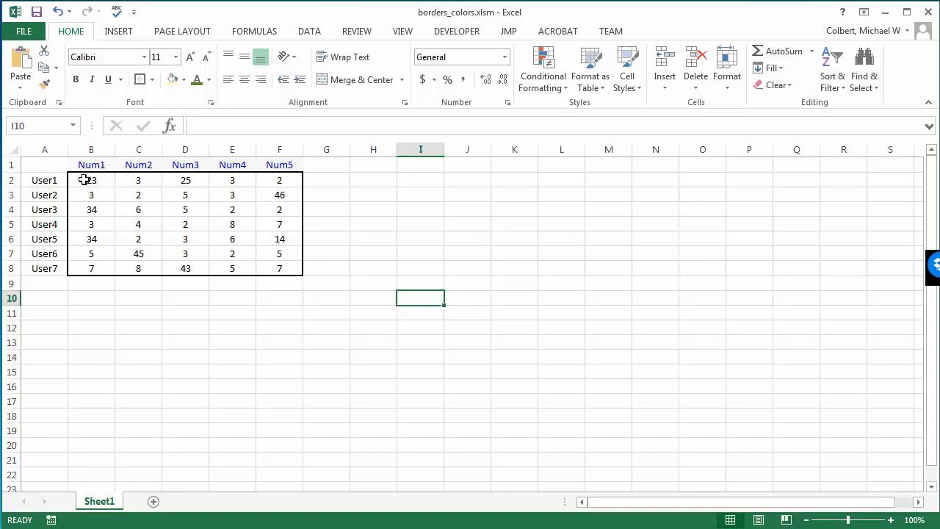
pyautogui.moveTo(153, 80)
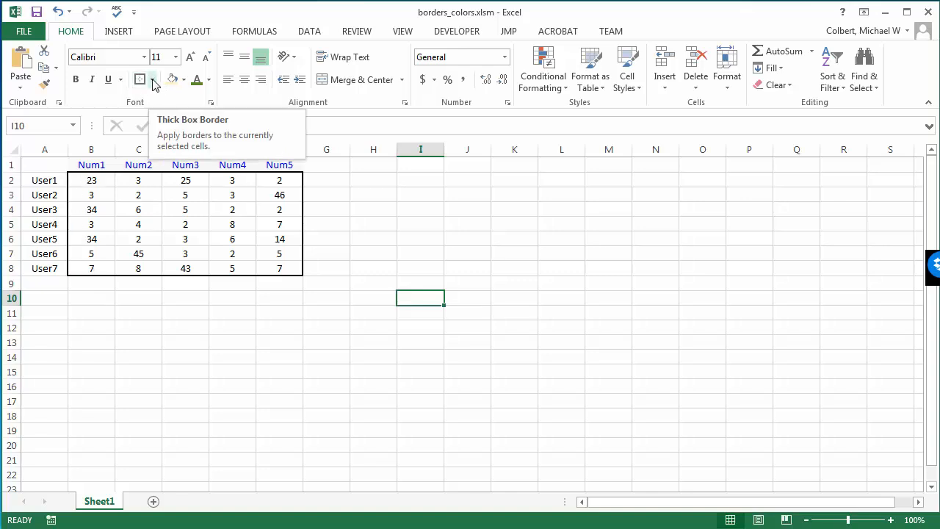
pyautogui.moveTo(362, 289)
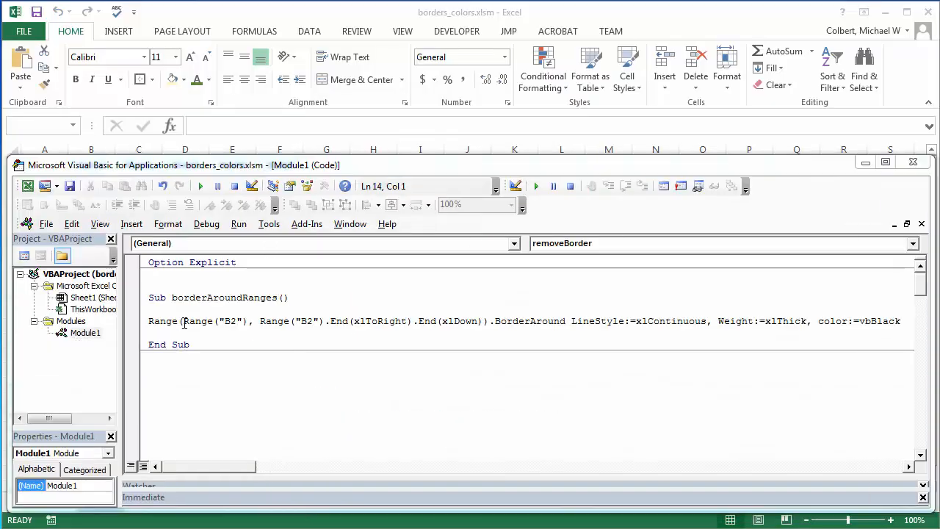
pyautogui.moveTo(183, 320); pyautogui.dragTo(476, 321)
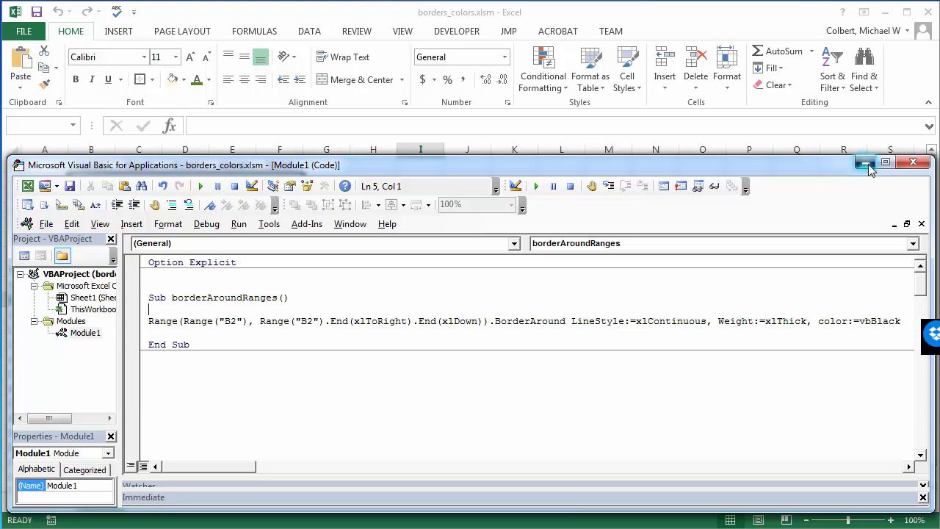
pyautogui.click(865, 162)
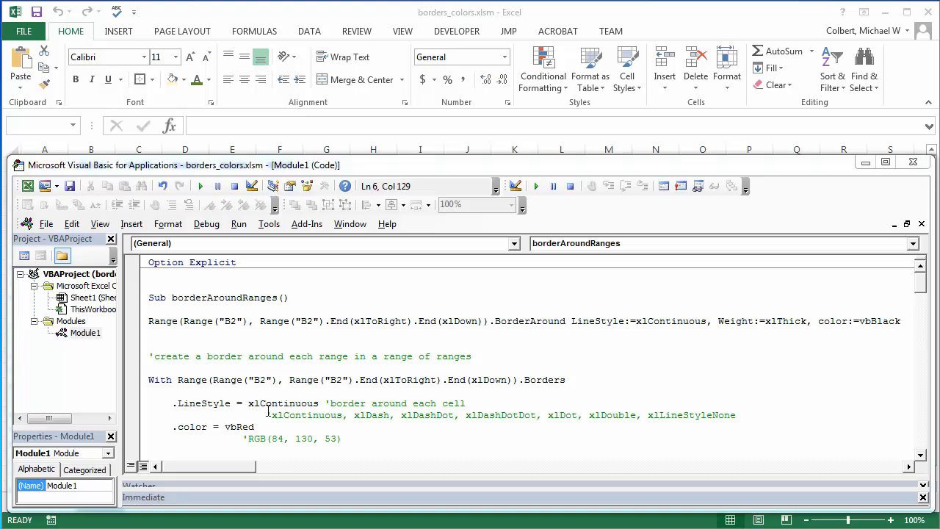
pyautogui.moveTo(326, 420)
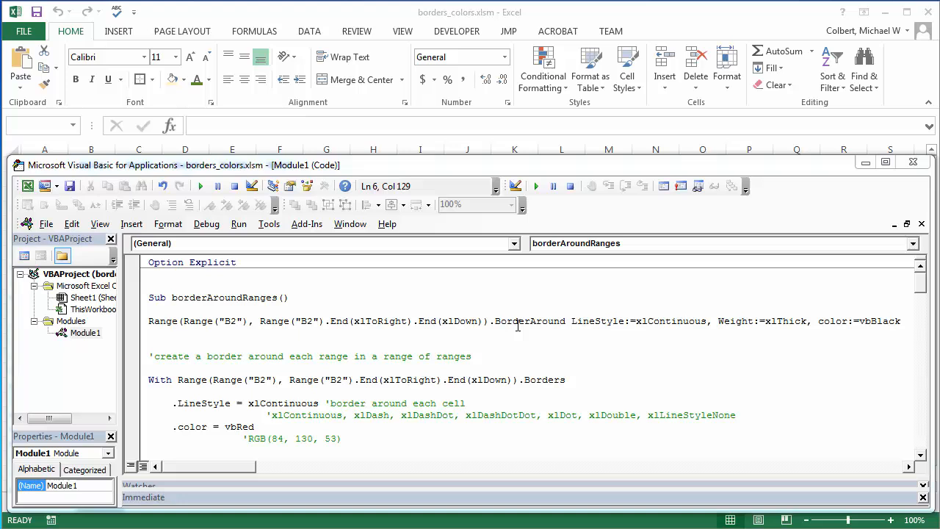
pyautogui.moveTo(302, 425)
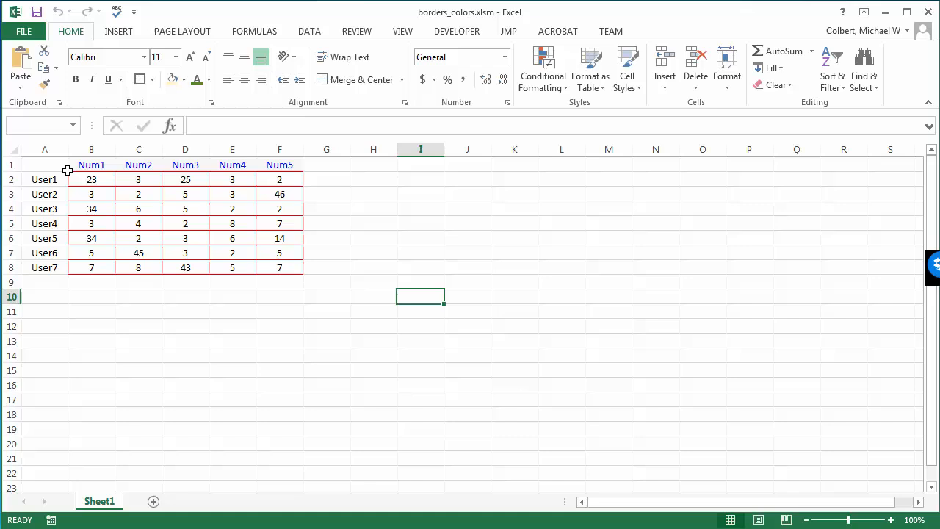
pyautogui.moveTo(299, 178)
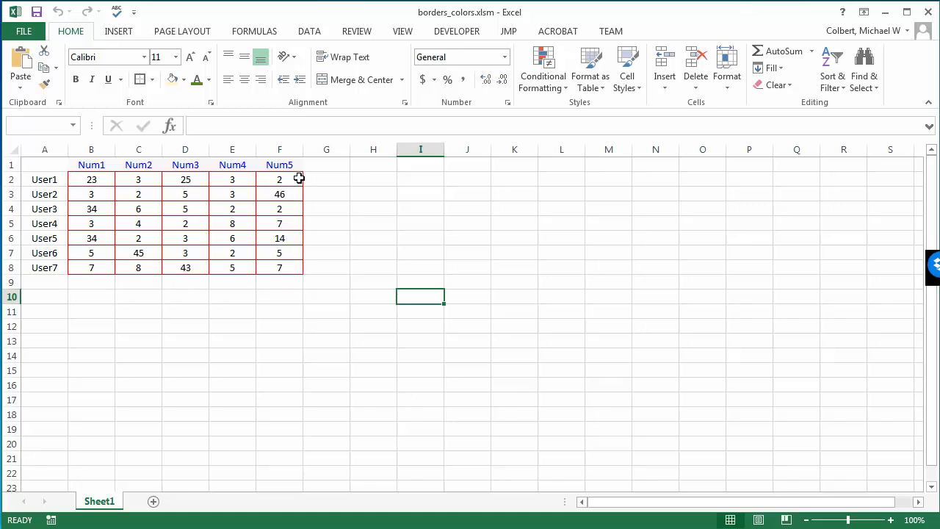
pyautogui.moveTo(211, 229)
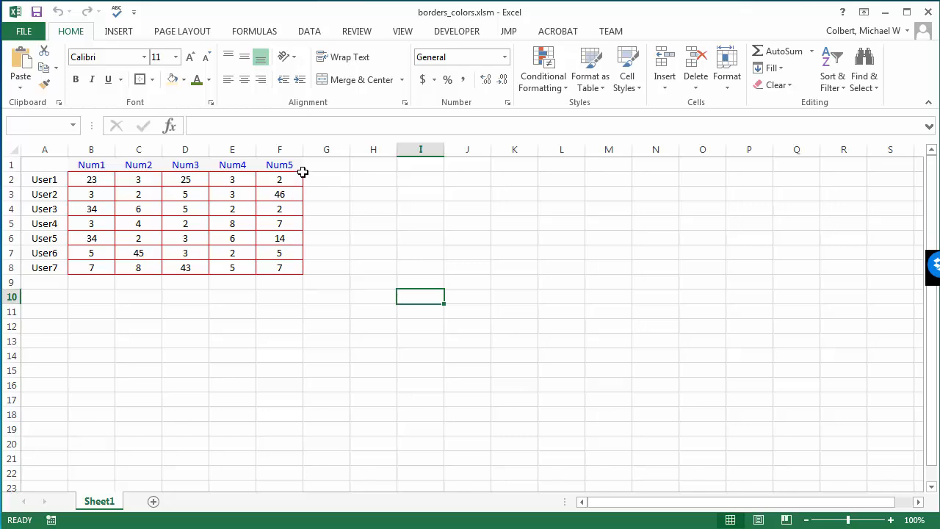
pyautogui.moveTo(305, 187)
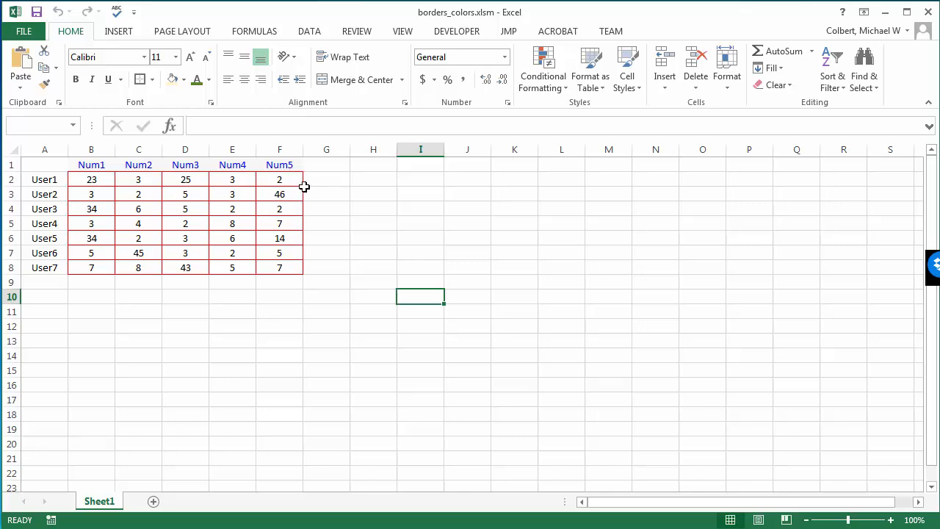
pyautogui.moveTo(301, 229)
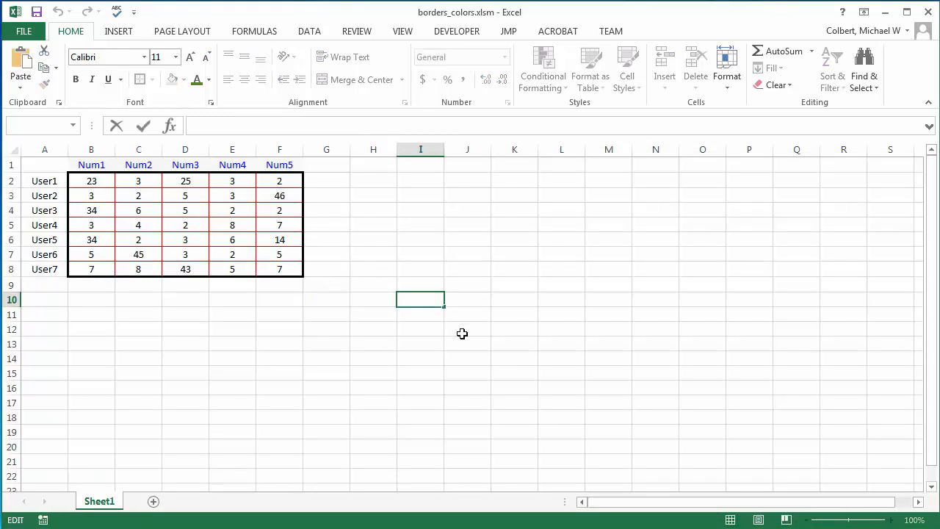
pyautogui.moveTo(832, 354)
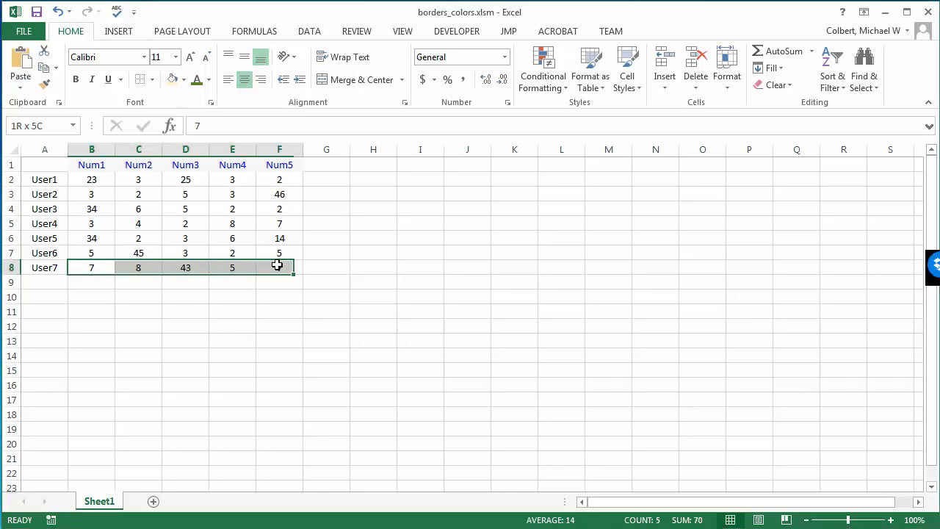
# - Apply a Bottom Double Border beneath row 8 of the table
pyautogui.click(117, 79)
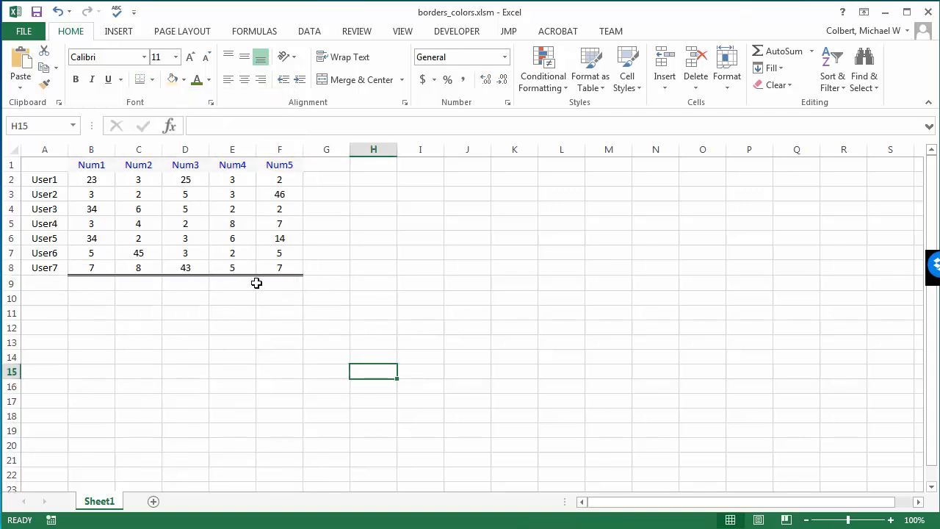
pyautogui.moveTo(215, 282)
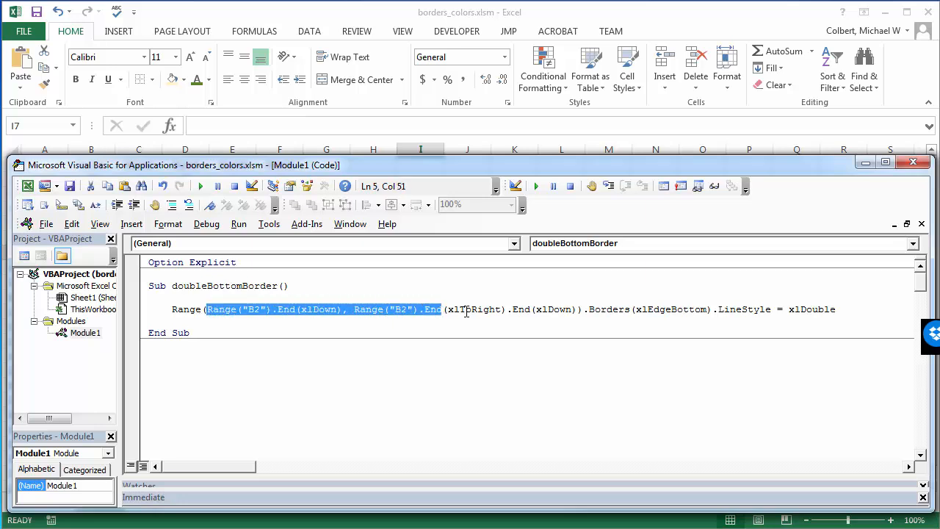
# - Return to the code, check the xlEdgeBottom constant, and run the doubleBottomBorder macro
pyautogui.click(253, 309)
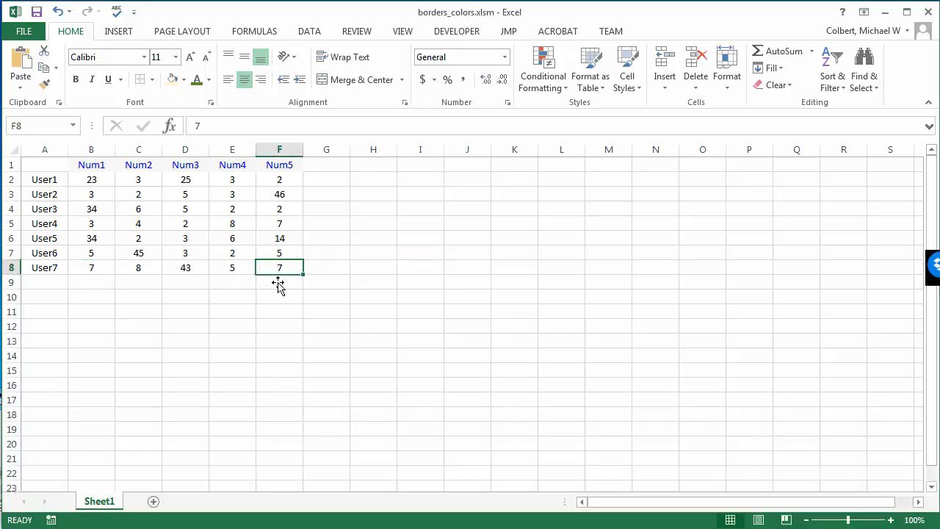
pyautogui.press('Alt+F11')
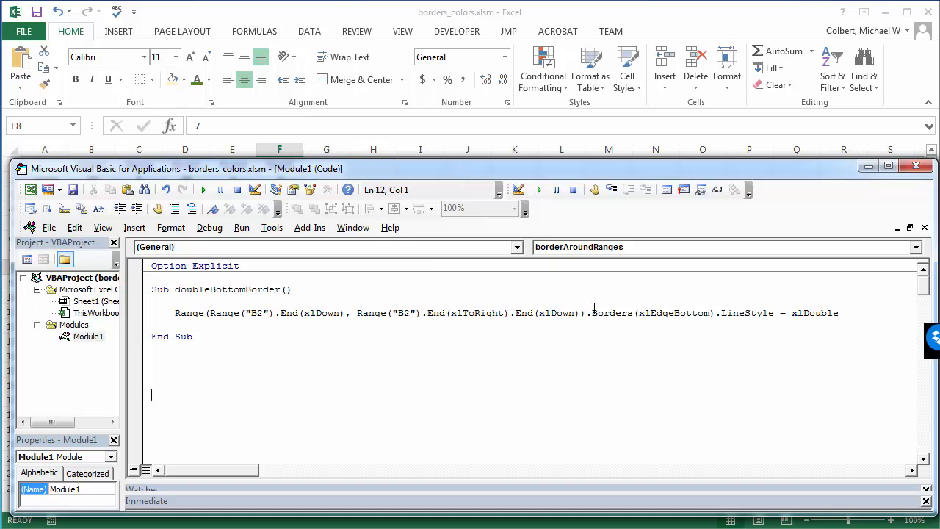
pyautogui.moveTo(638, 313)
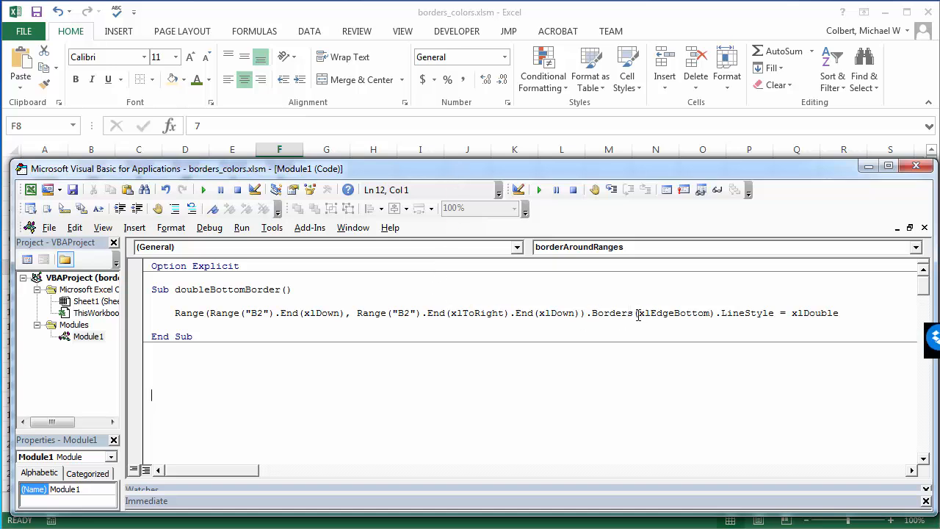
pyautogui.doubleClick(674, 313)
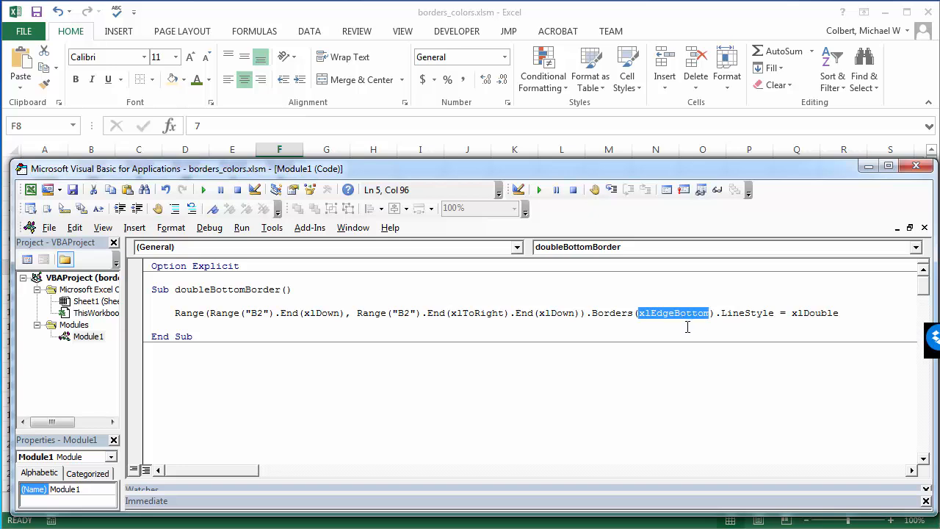
pyautogui.moveTo(713, 330)
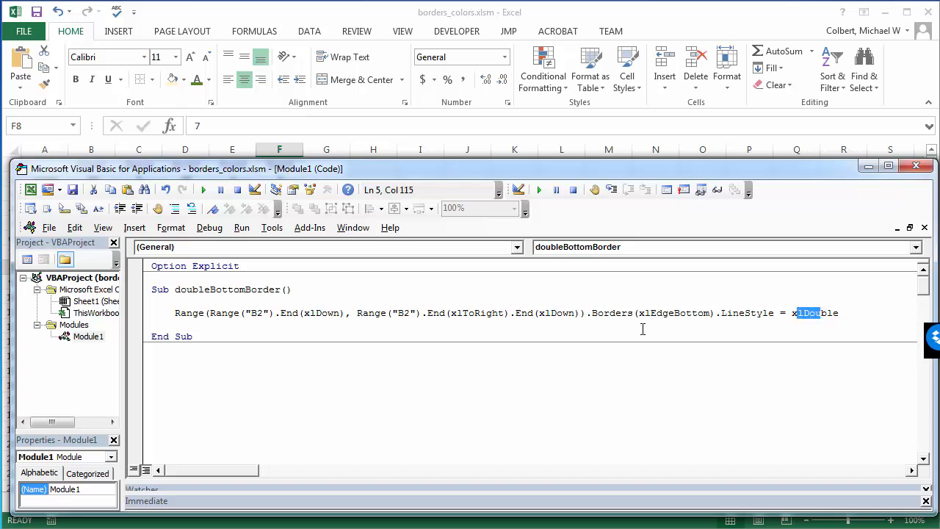
pyautogui.moveTo(204, 189)
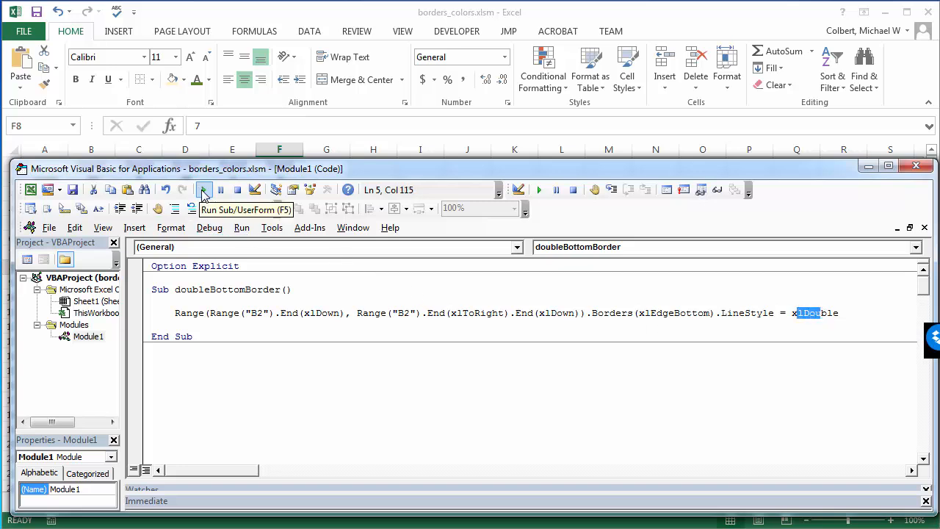
pyautogui.click(204, 190)
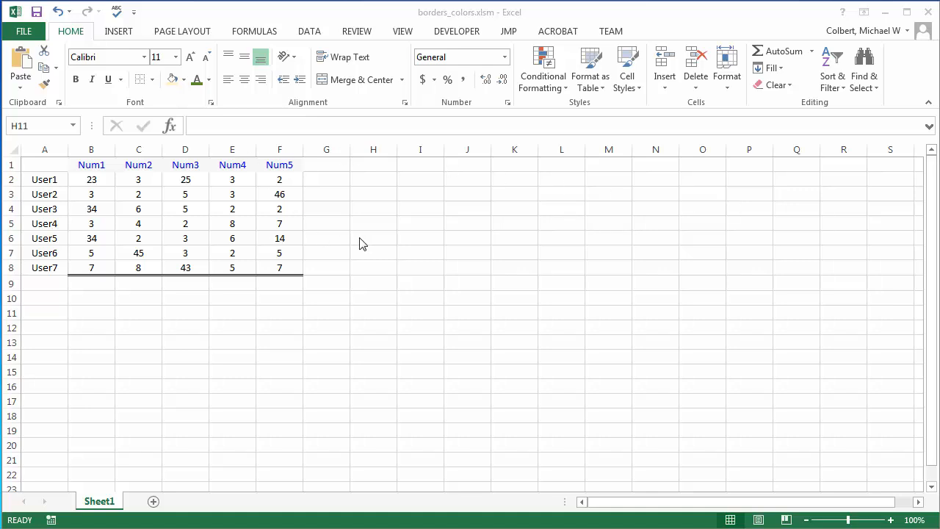
pyautogui.moveTo(277, 185)
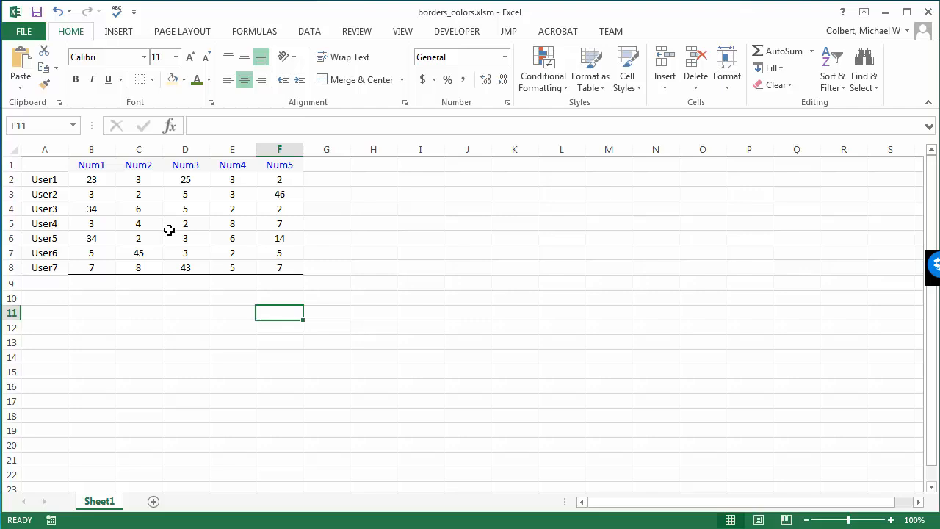
pyautogui.moveTo(173, 226)
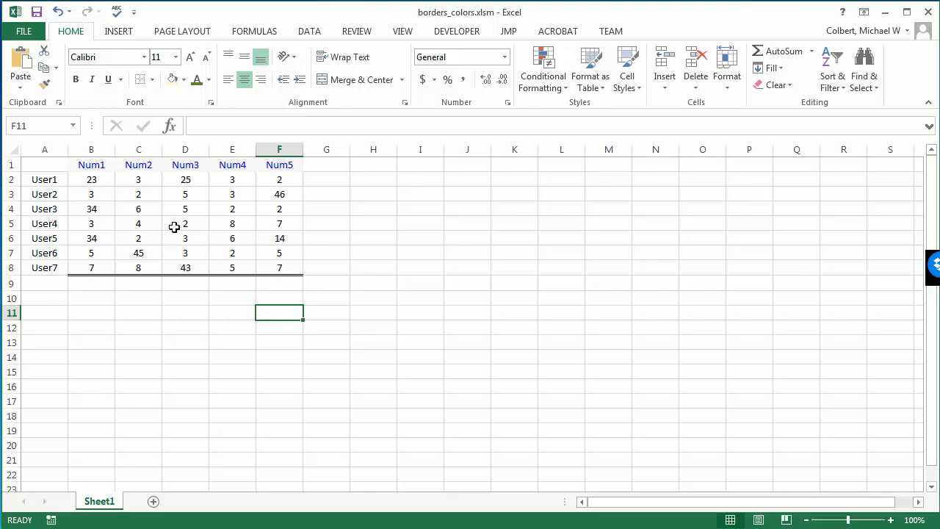